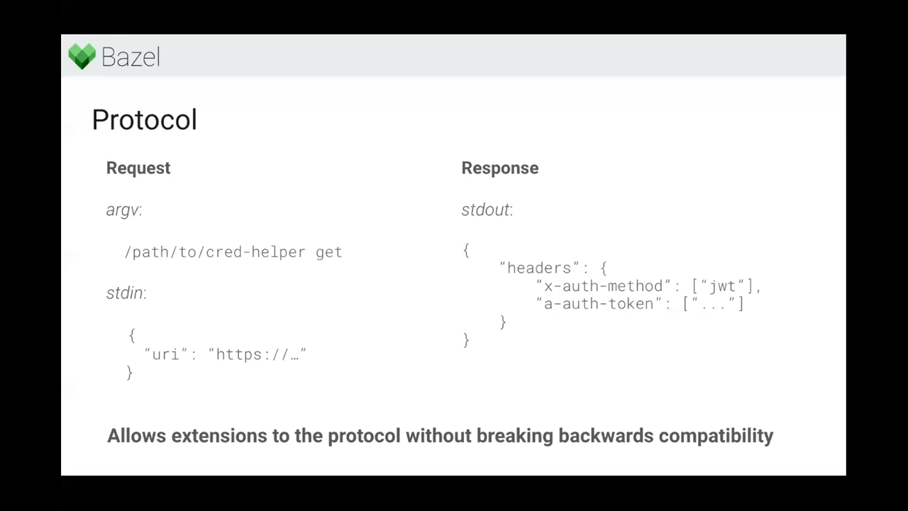
# Advance from the Protocol slide to the Lifetimes slide on per-URI credential caching
pyautogui.press('Right')
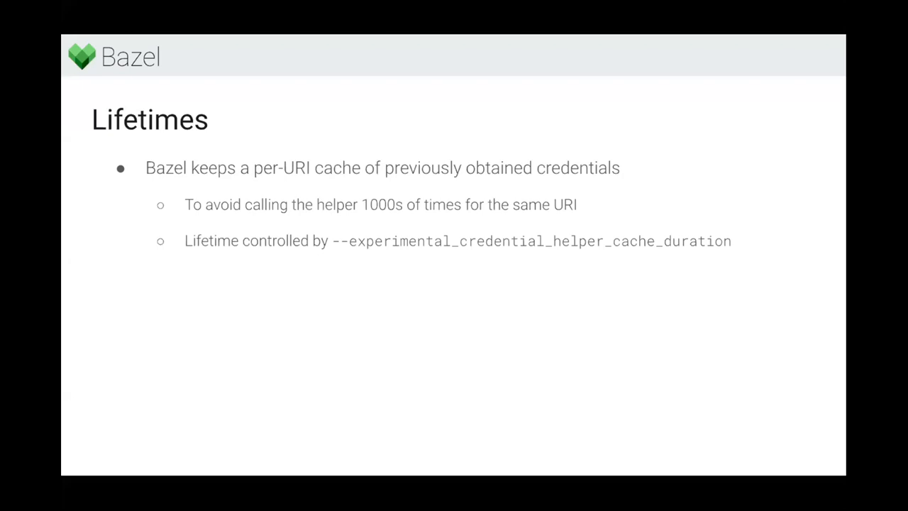
# Advance to the Current state slide covering remote caching since 5.3 and repository fetching
pyautogui.press('Right')
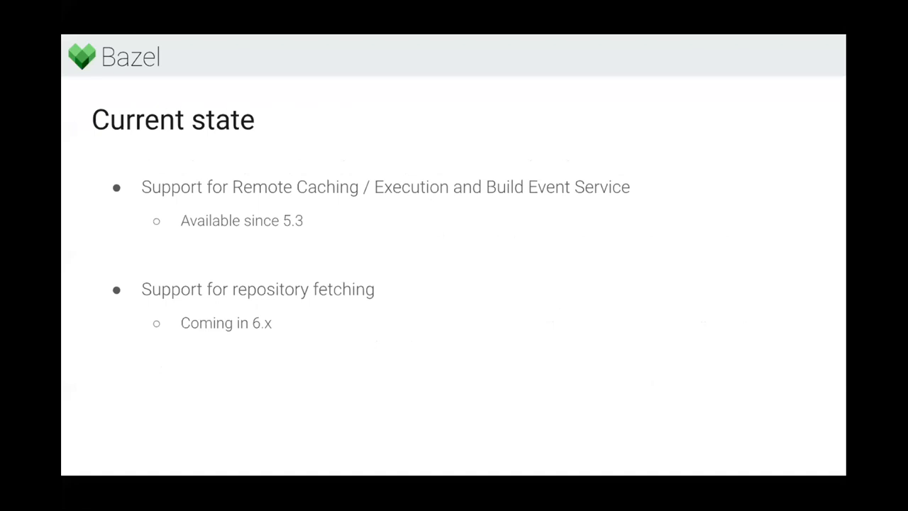
# Advance to the Future work slide on protocol lifetime/scope and deprecating authentication flags
pyautogui.press('Right')
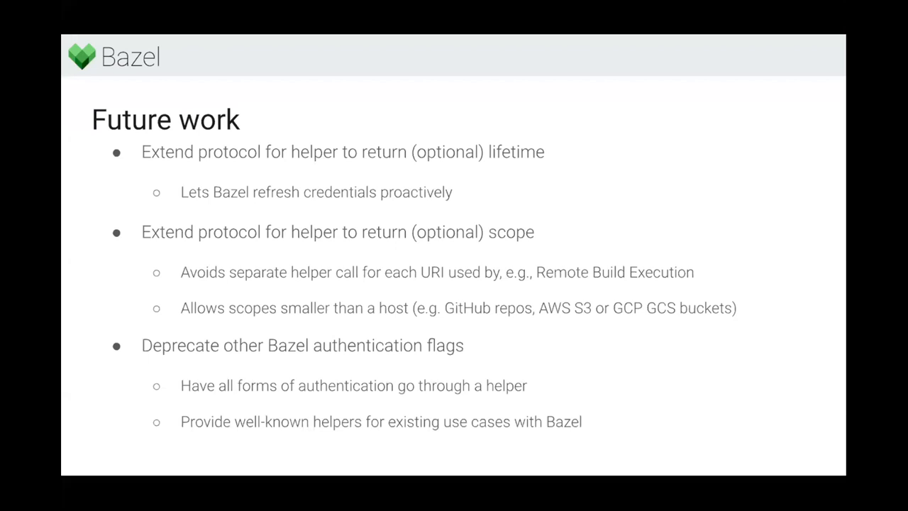
# Advance to the final Questions and links slide with slides, proposal and GitHub links
pyautogui.press('right')
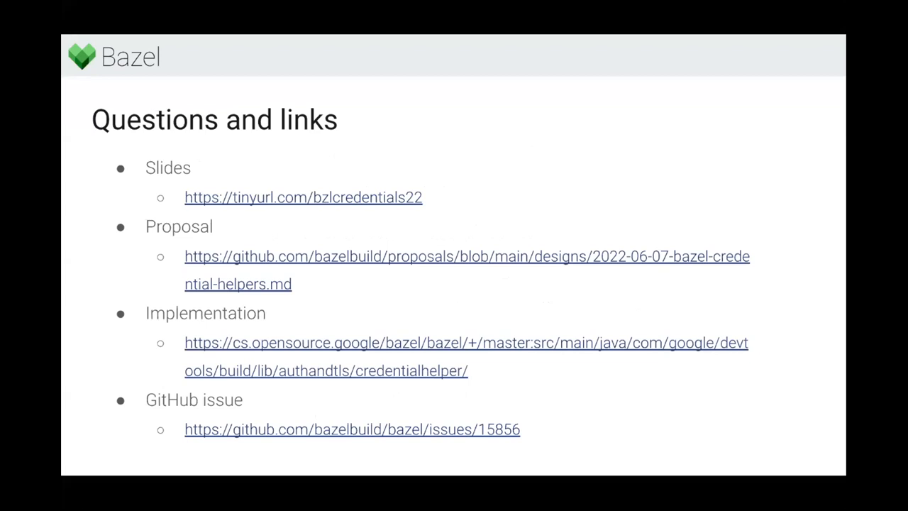